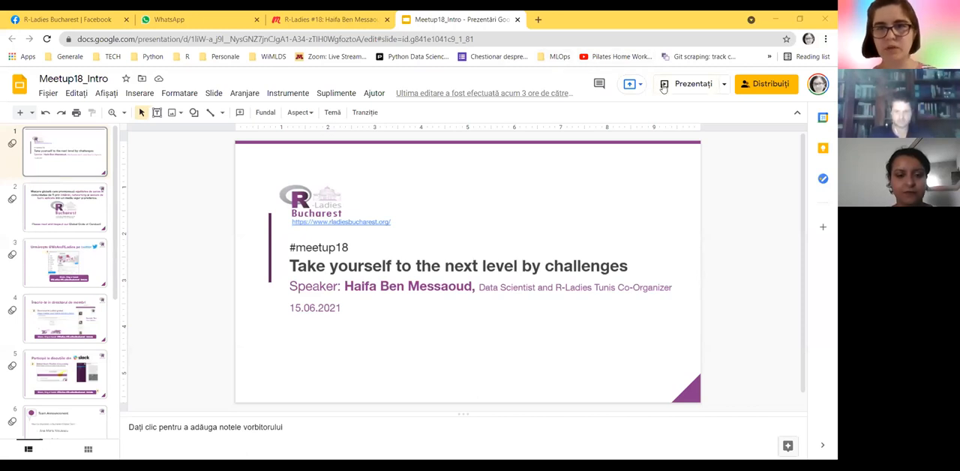
# - Start presenting the Meetup18 intro deck from the title slide
pyautogui.click(693, 83)
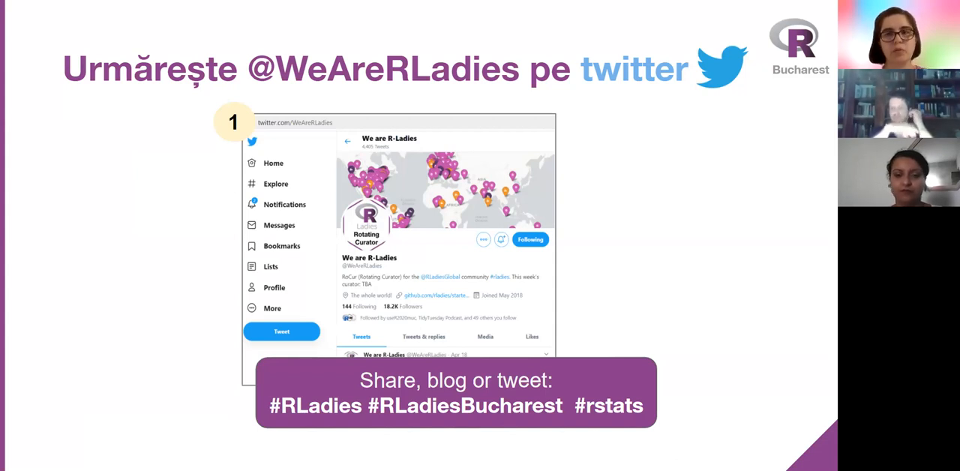
# - Advance through the member directory slide to the Bucharest co-organisers announcement
pyautogui.press('Right')
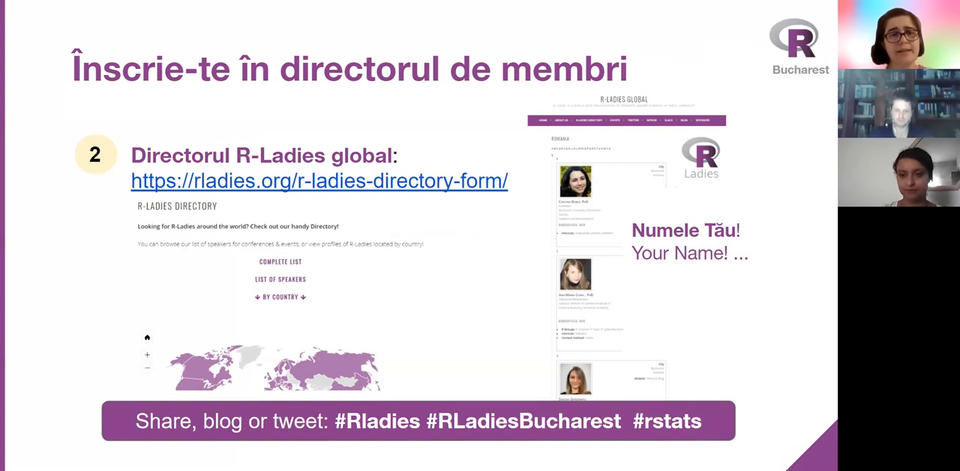
pyautogui.press('Right')
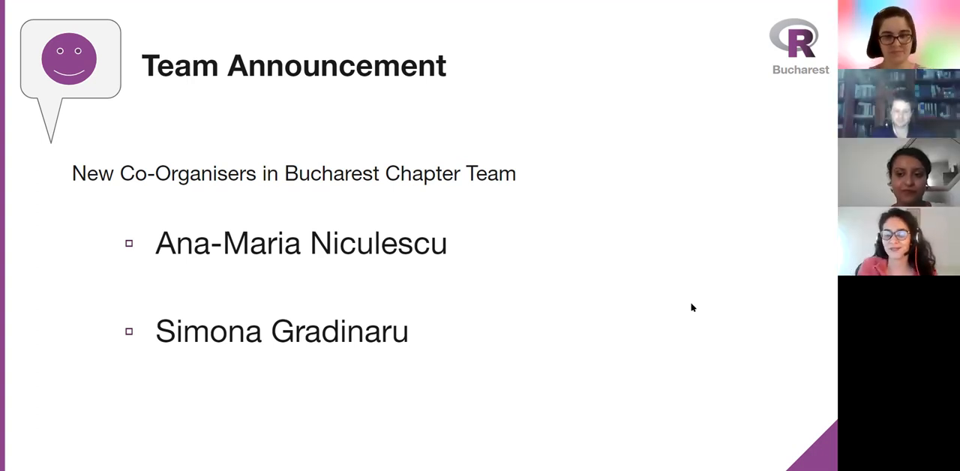
pyautogui.moveTo(614, 273)
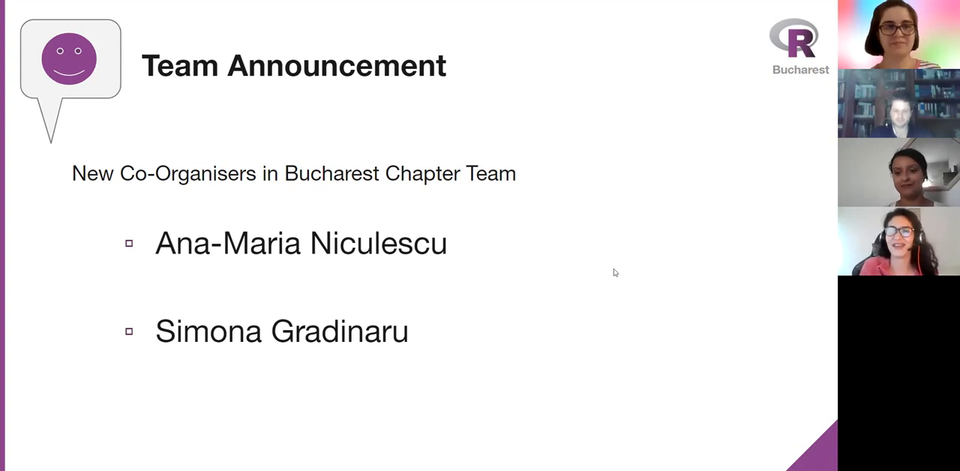
pyautogui.moveTo(519, 334)
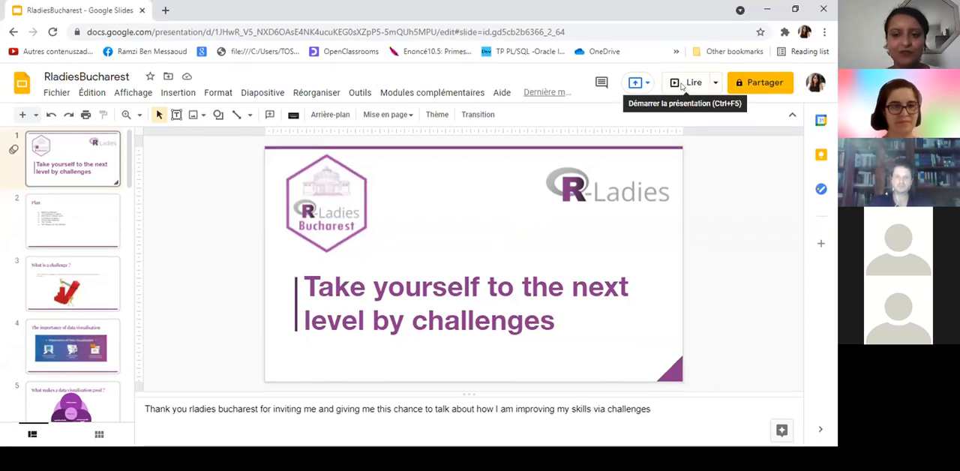
# - Start the RladiesBucharest deck as a full-screen slideshow
pyautogui.click(693, 81)
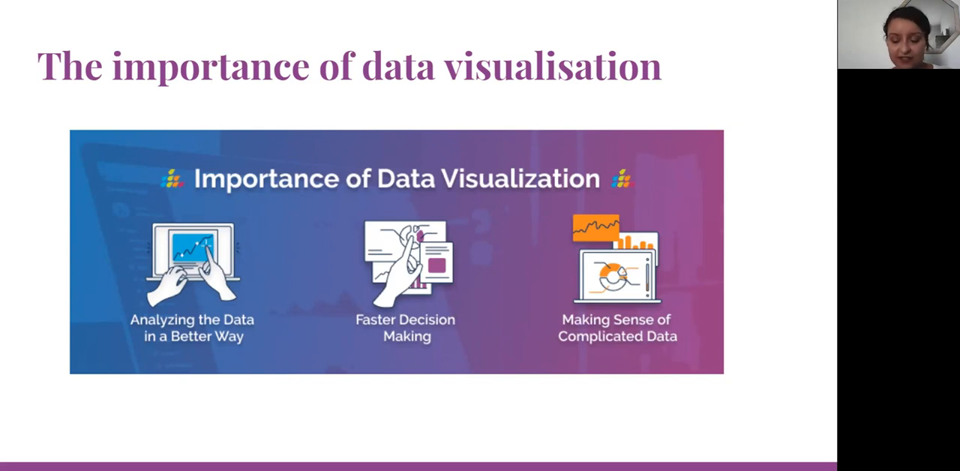
# - Advance to the 'What makes a data visualization good?' Venn diagram slide
pyautogui.press('Right')
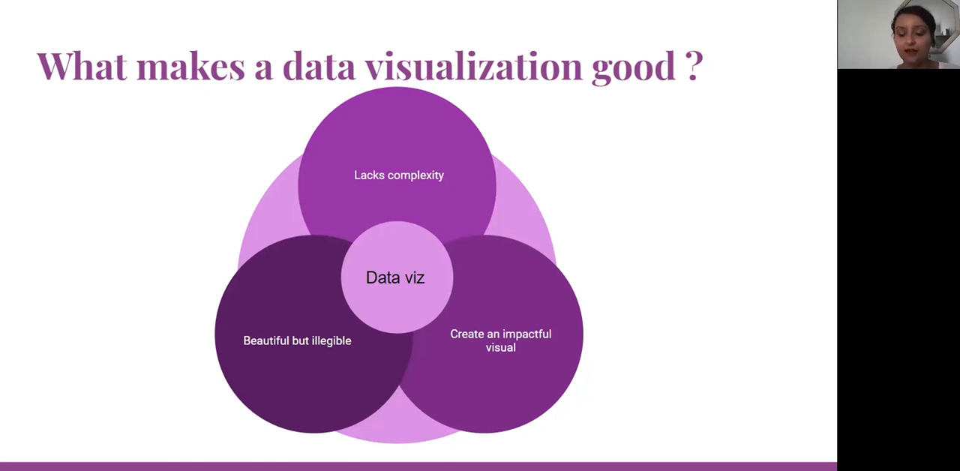
# - Advance to the R packages slide on ggstatsplot, ggcharts and gganimate
pyautogui.press('Right')
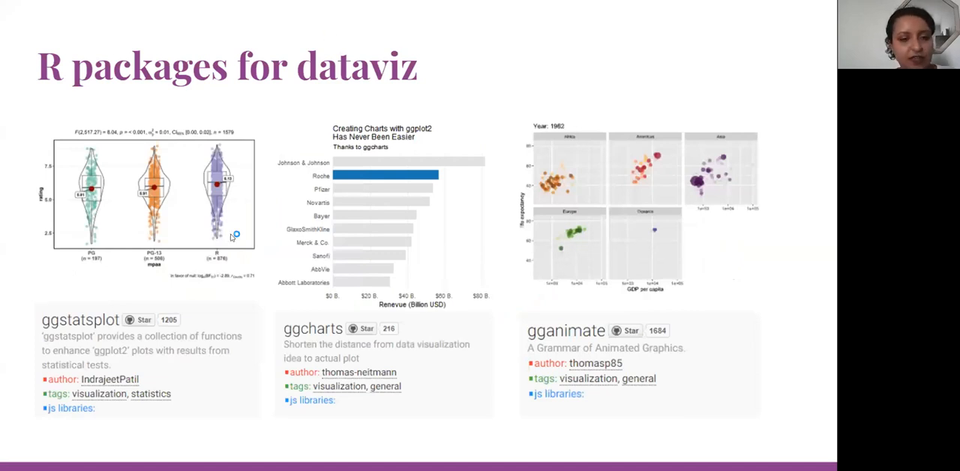
pyautogui.moveTo(192, 216)
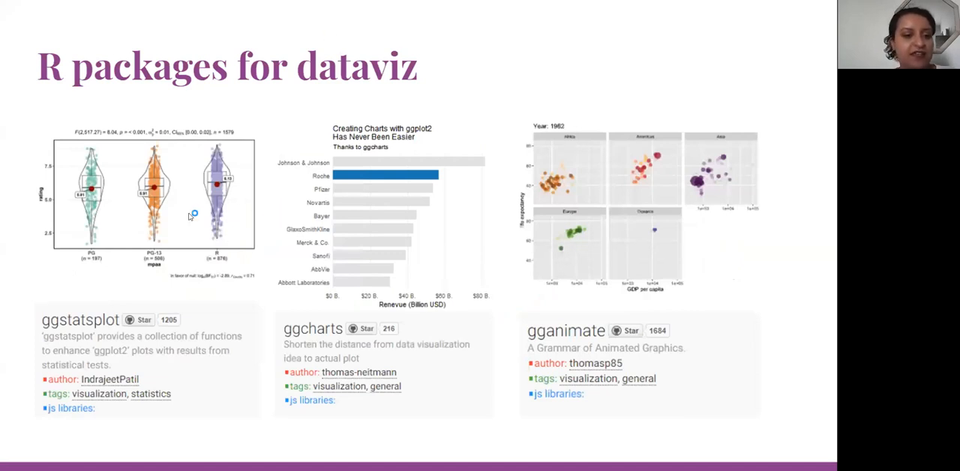
pyautogui.moveTo(189, 218)
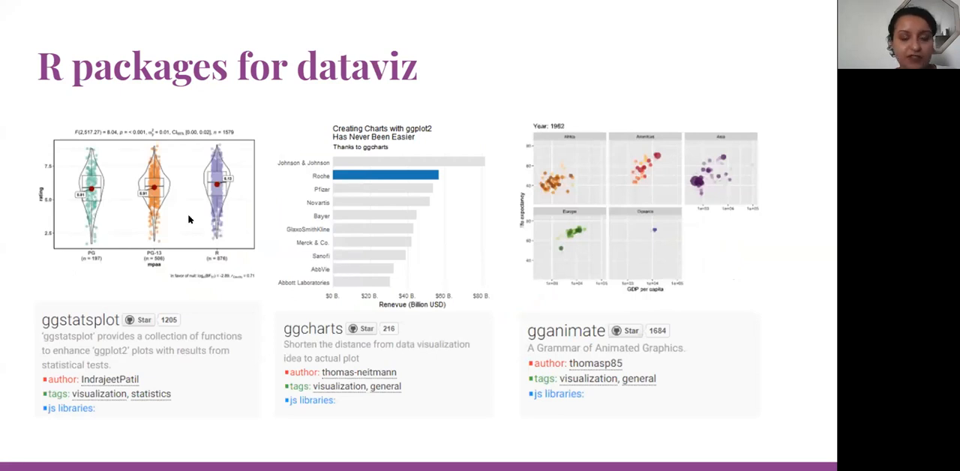
pyautogui.moveTo(114, 192)
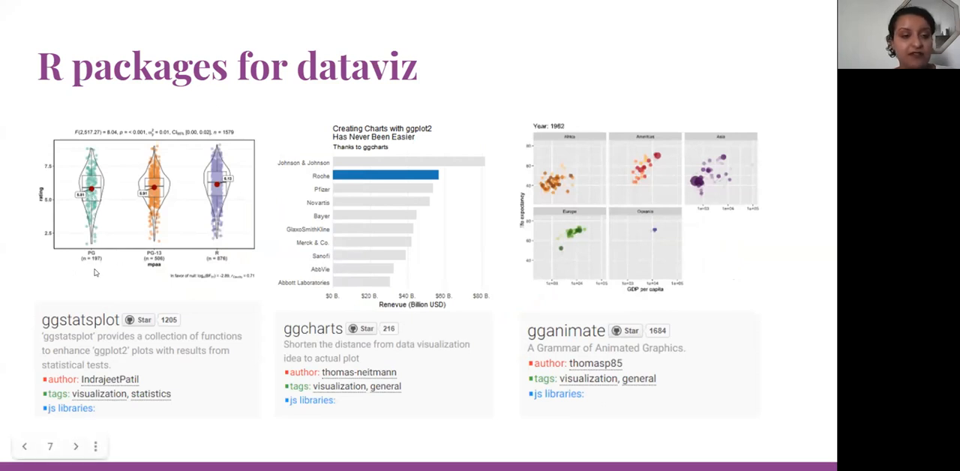
pyautogui.moveTo(241, 203)
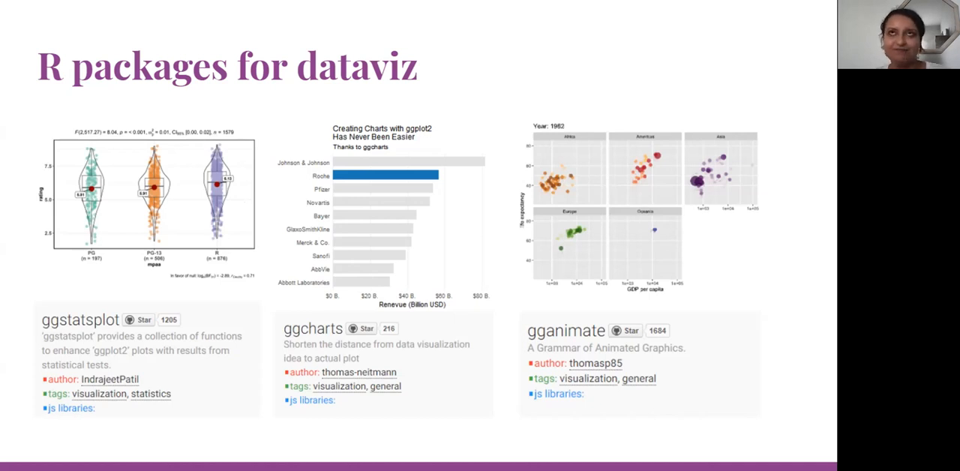
pyautogui.press('Right')
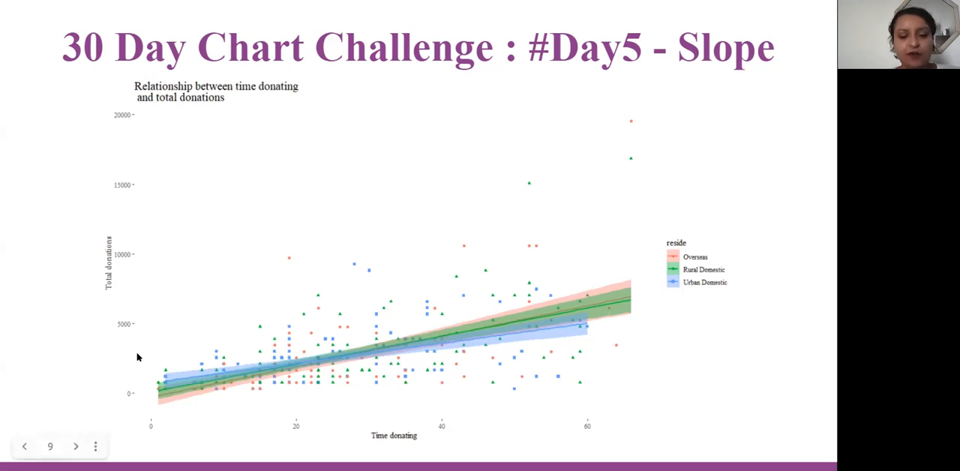
pyautogui.moveTo(388, 441)
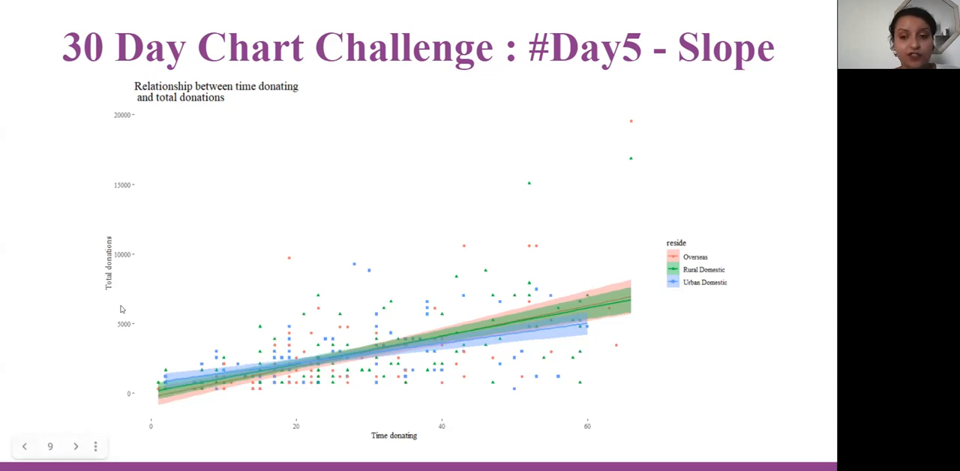
pyautogui.moveTo(442, 309)
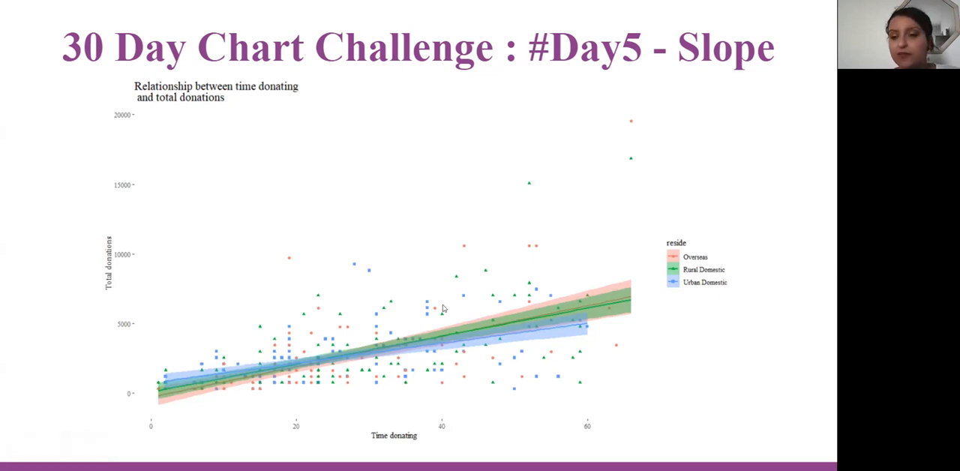
pyautogui.moveTo(615, 282)
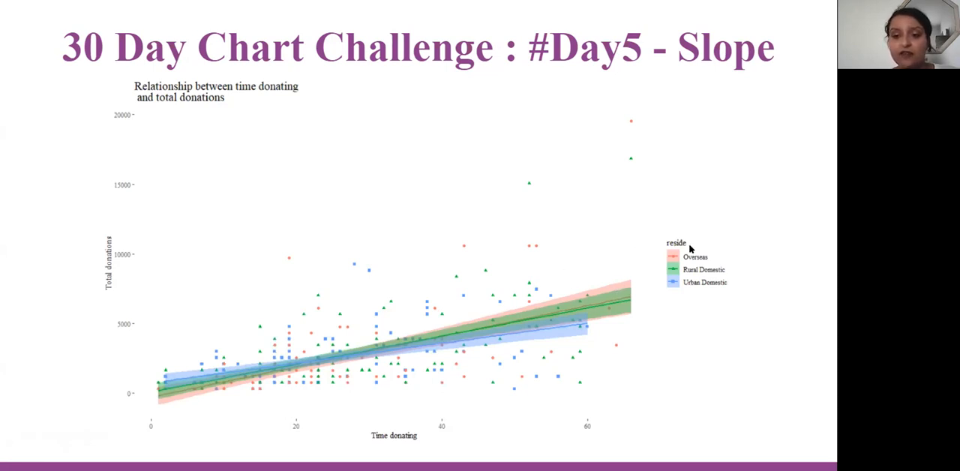
pyautogui.moveTo(690, 274)
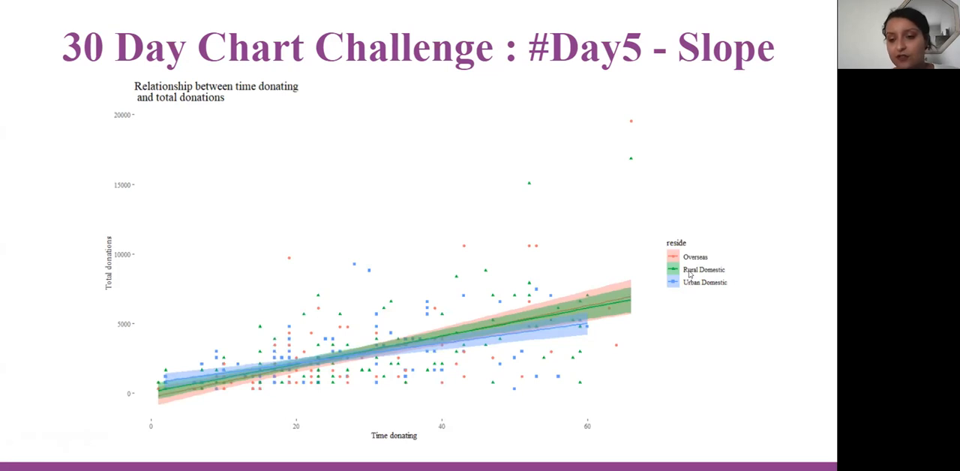
pyautogui.moveTo(699, 294)
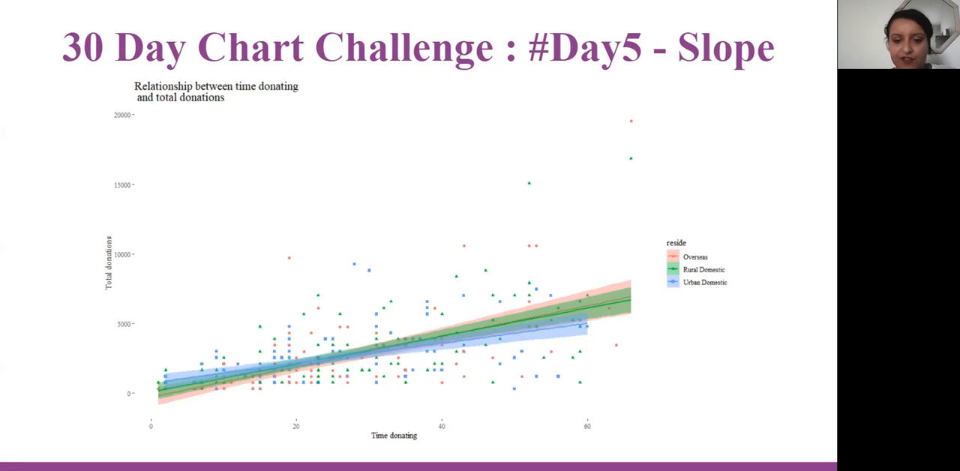
pyautogui.moveTo(504, 327)
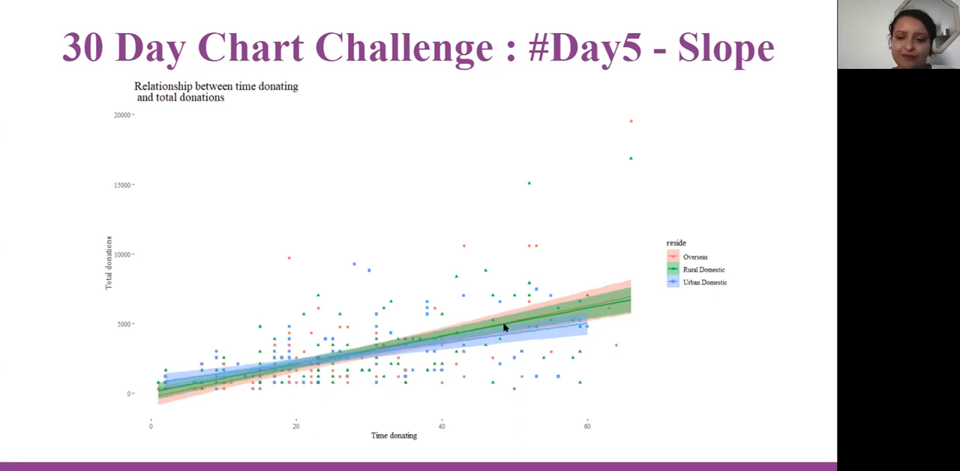
pyautogui.moveTo(637, 297)
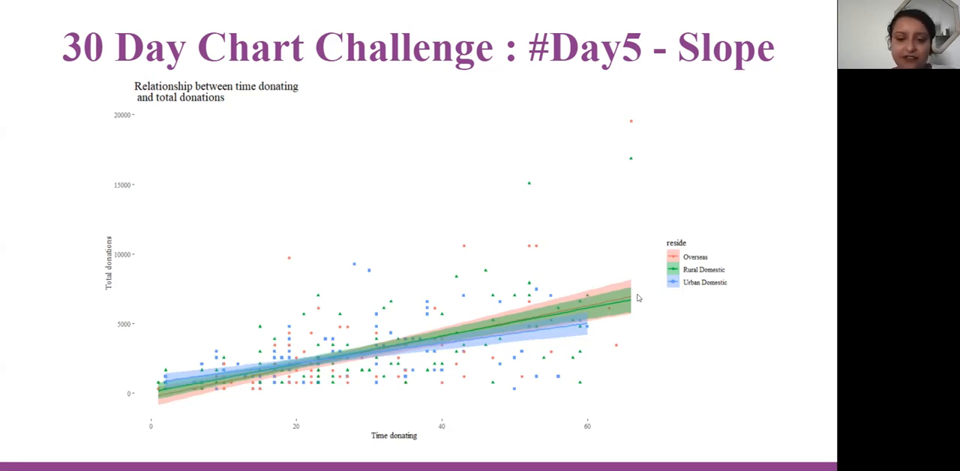
pyautogui.moveTo(569, 333)
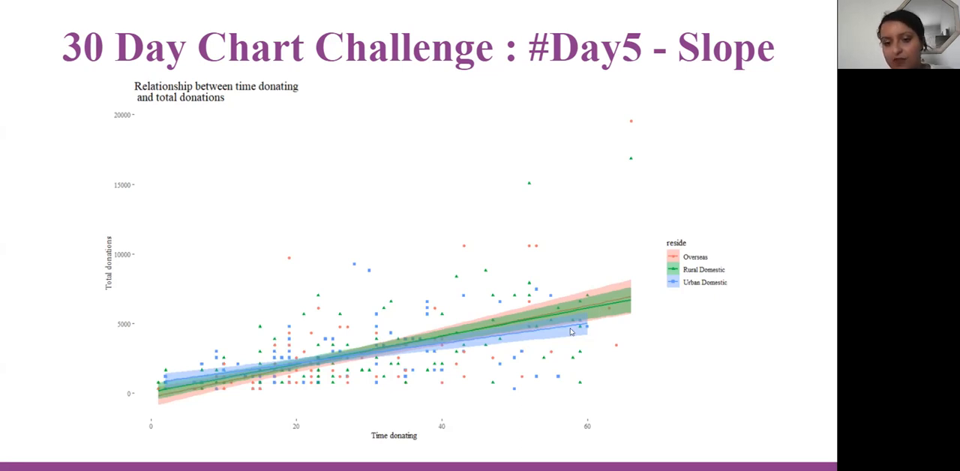
pyautogui.moveTo(621, 303)
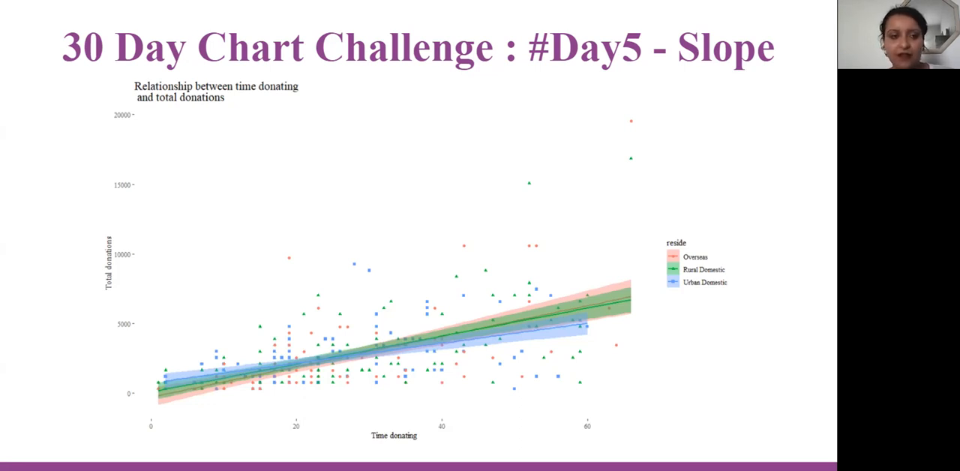
pyautogui.press('right')
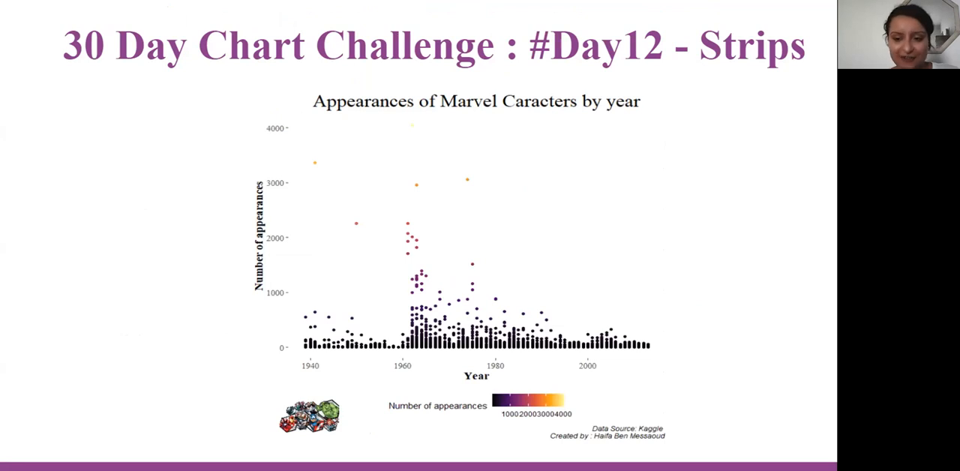
pyautogui.moveTo(343, 264)
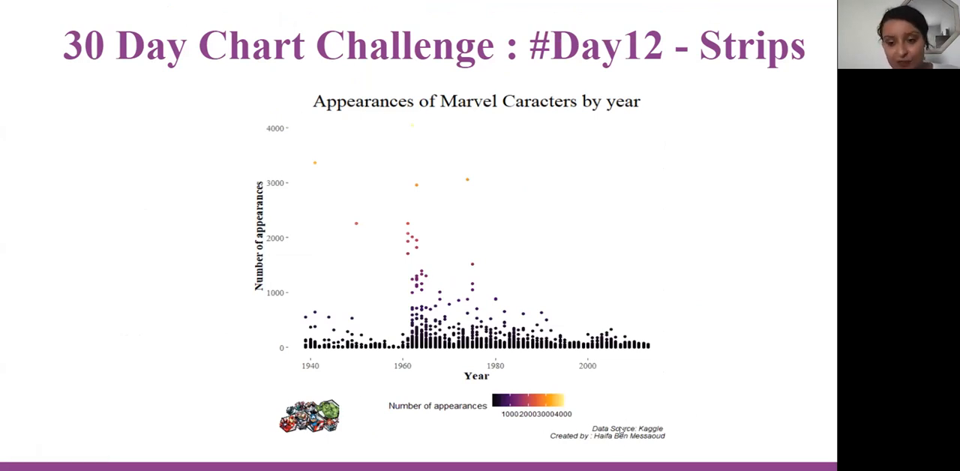
pyautogui.moveTo(441, 376)
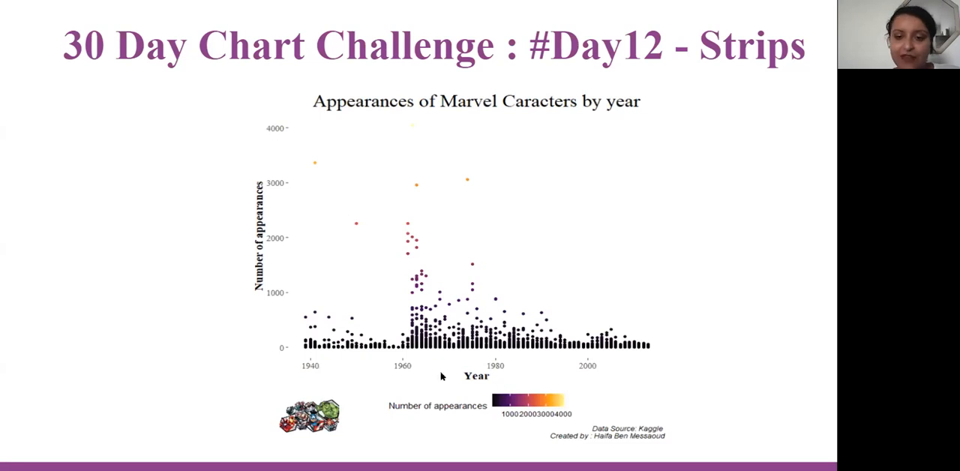
pyautogui.moveTo(534, 330)
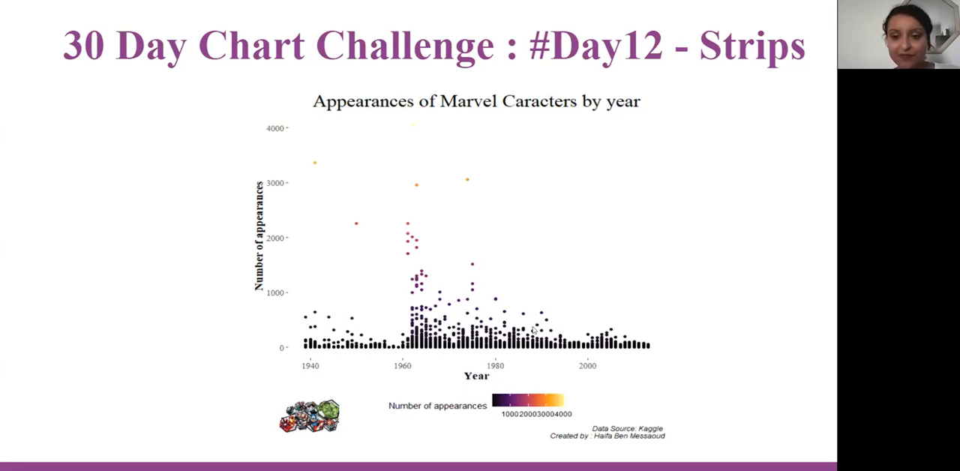
pyautogui.moveTo(397, 318)
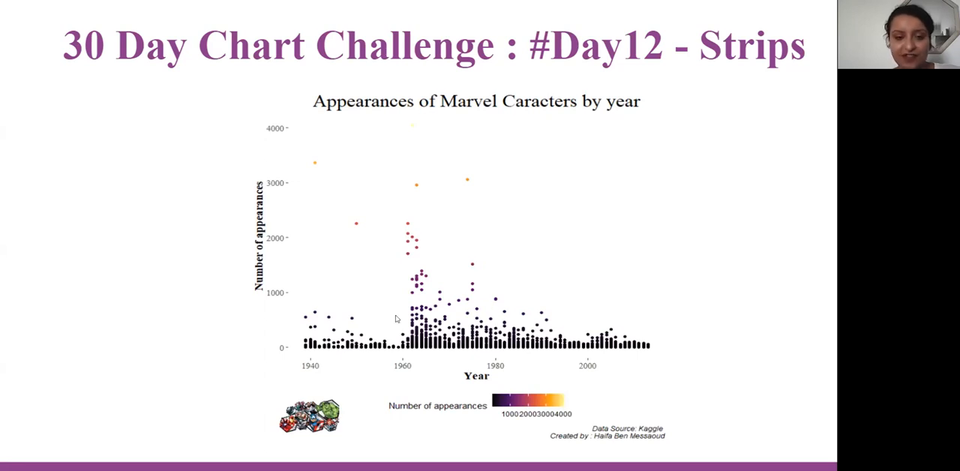
pyautogui.moveTo(306, 292)
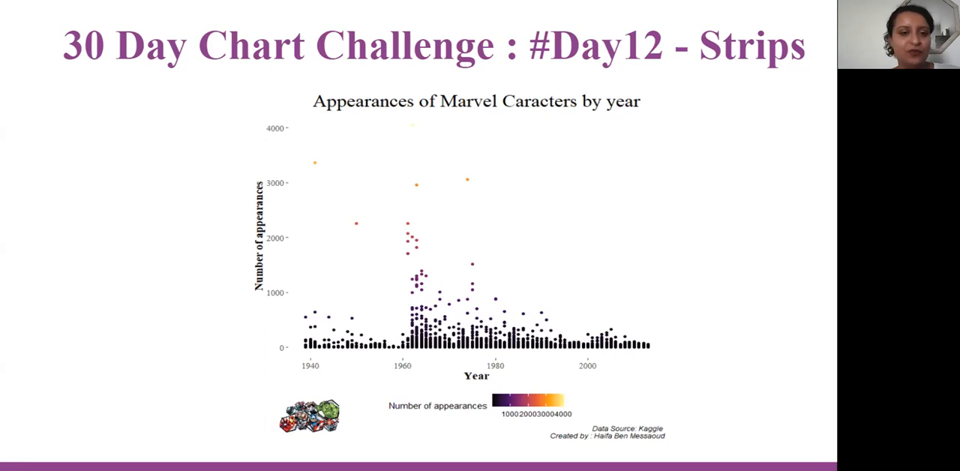
pyautogui.moveTo(279, 207)
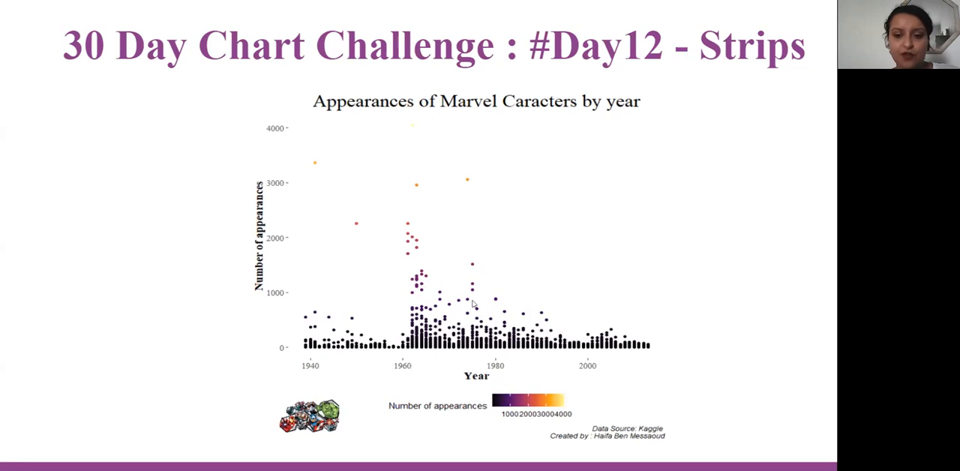
pyautogui.moveTo(579, 382)
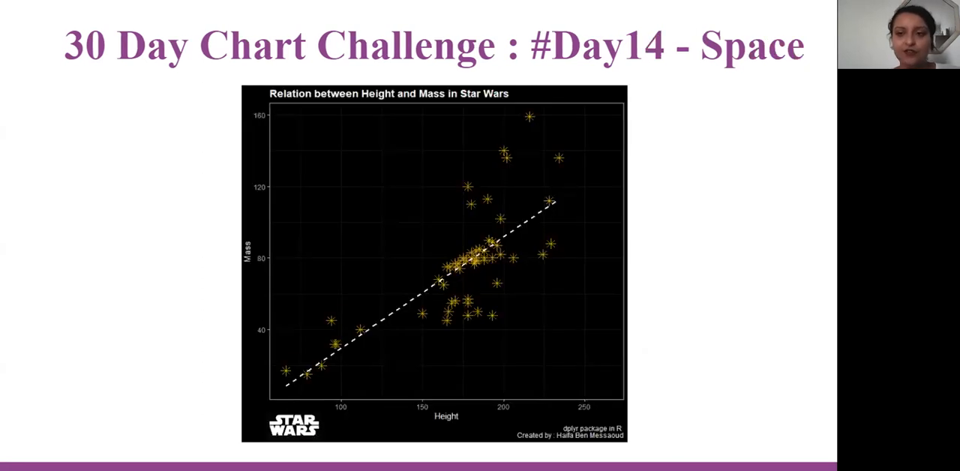
pyautogui.moveTo(382, 333)
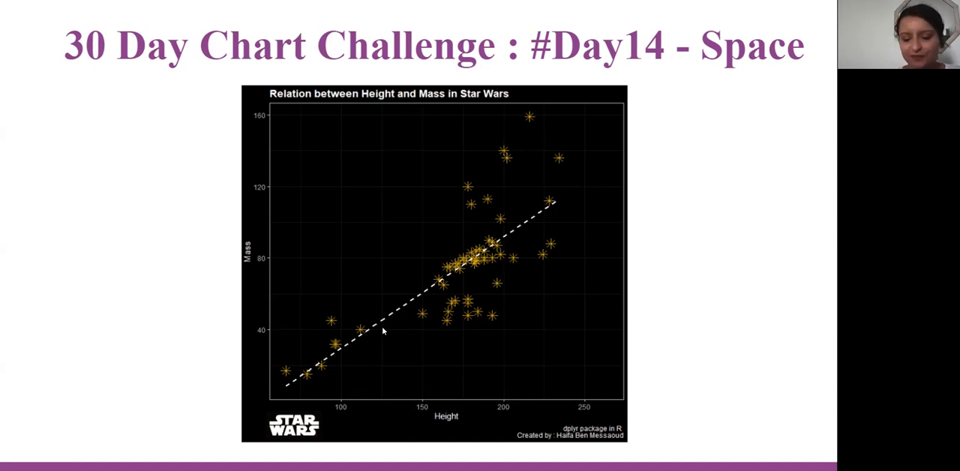
# - Advance to the #Day20 upwards slide charting yearly milk production per cow
pyautogui.press('Right')
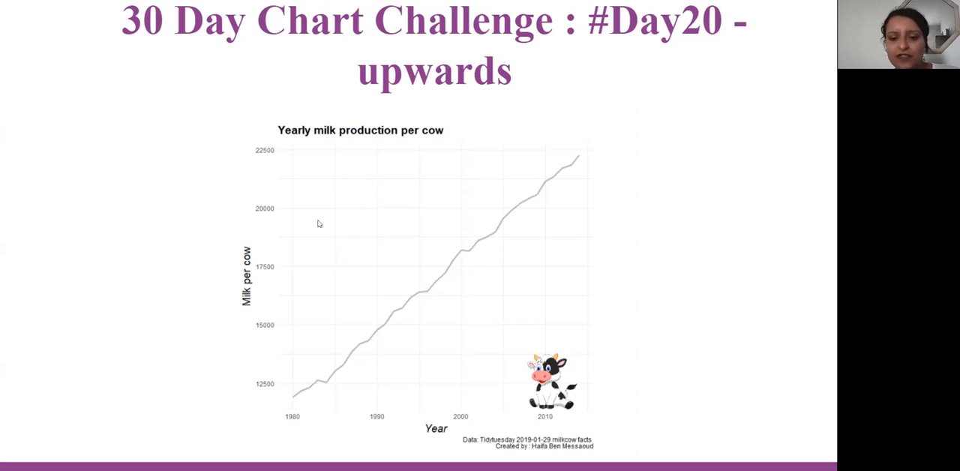
pyautogui.moveTo(347, 330)
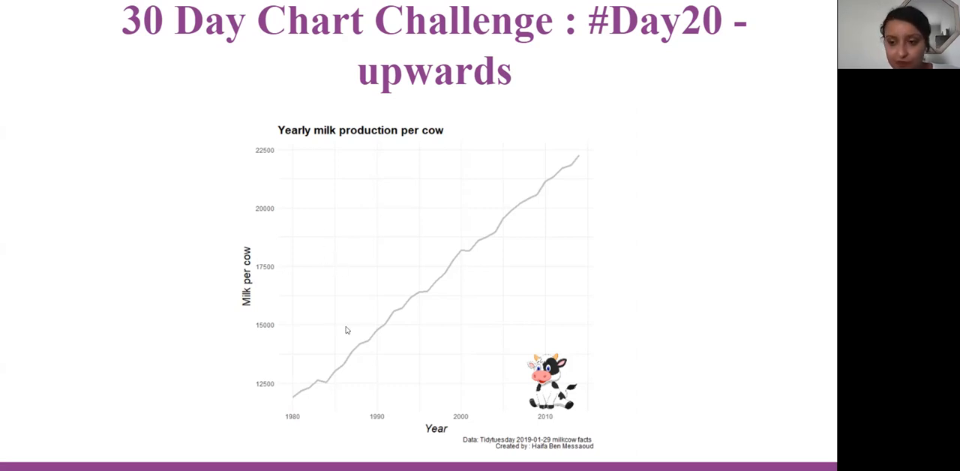
pyautogui.moveTo(556, 405)
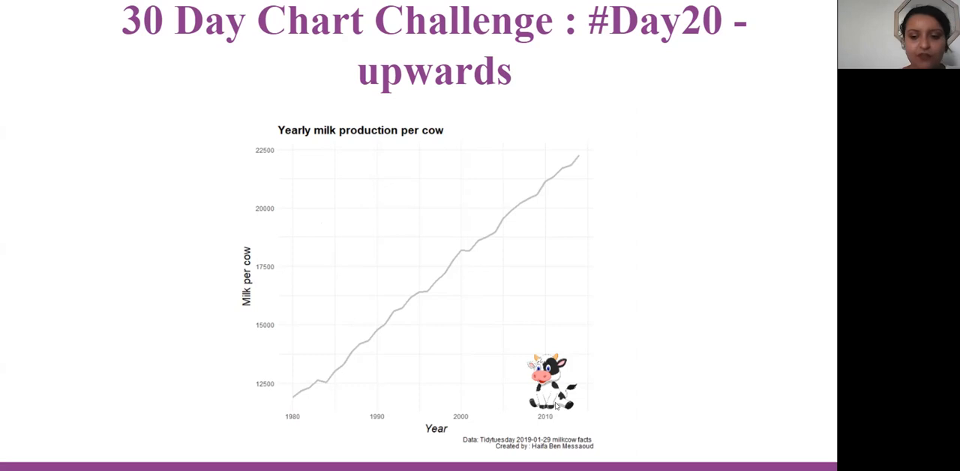
pyautogui.moveTo(604, 381)
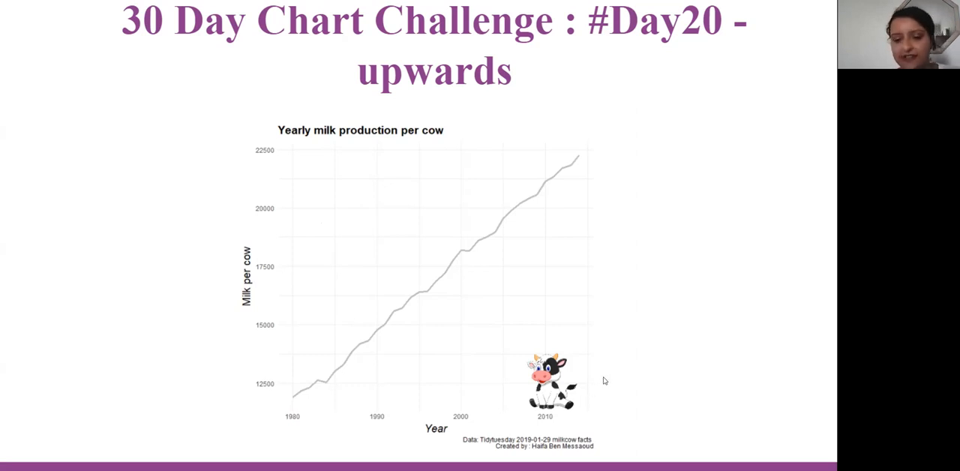
pyautogui.moveTo(413, 387)
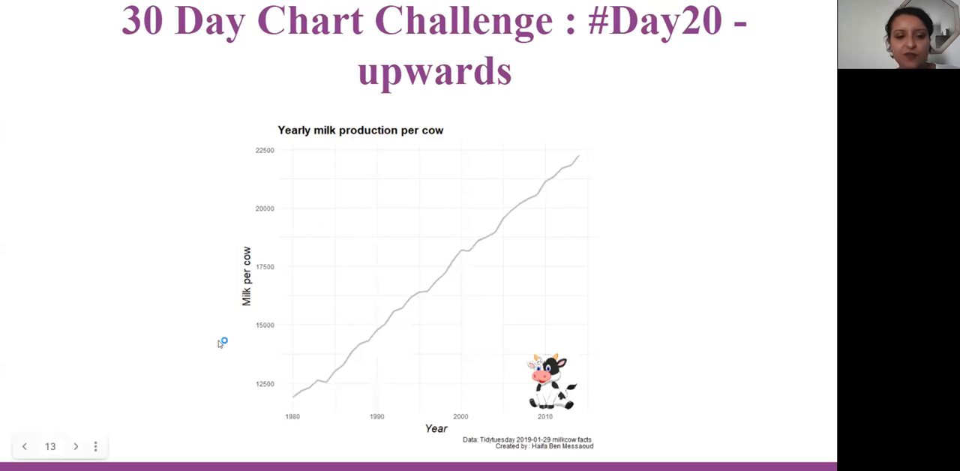
pyautogui.moveTo(498, 363)
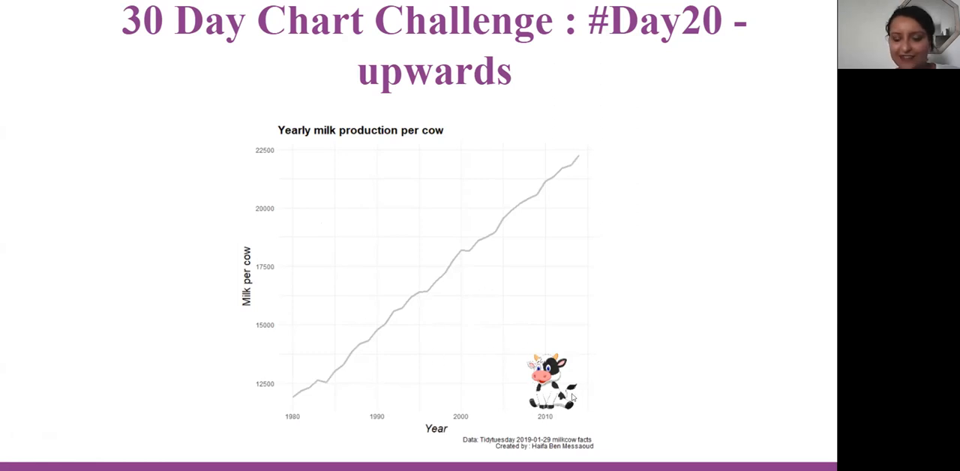
pyautogui.moveTo(509, 411)
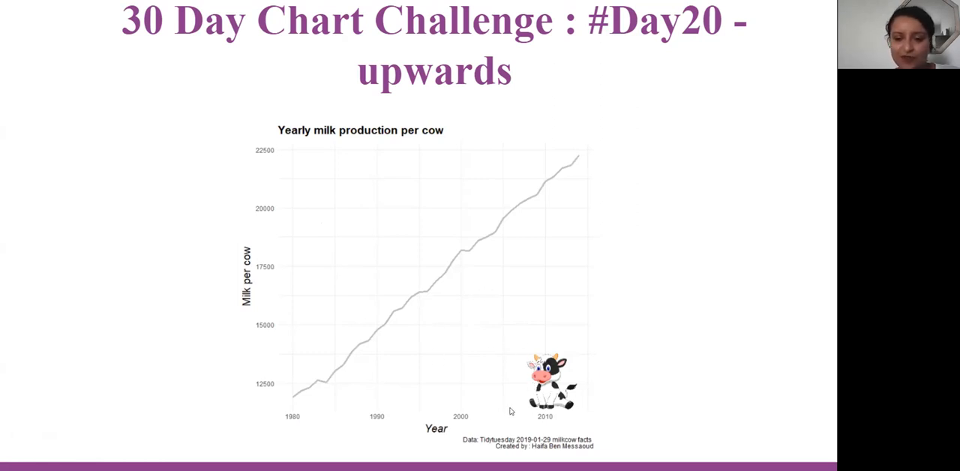
pyautogui.moveTo(358, 300)
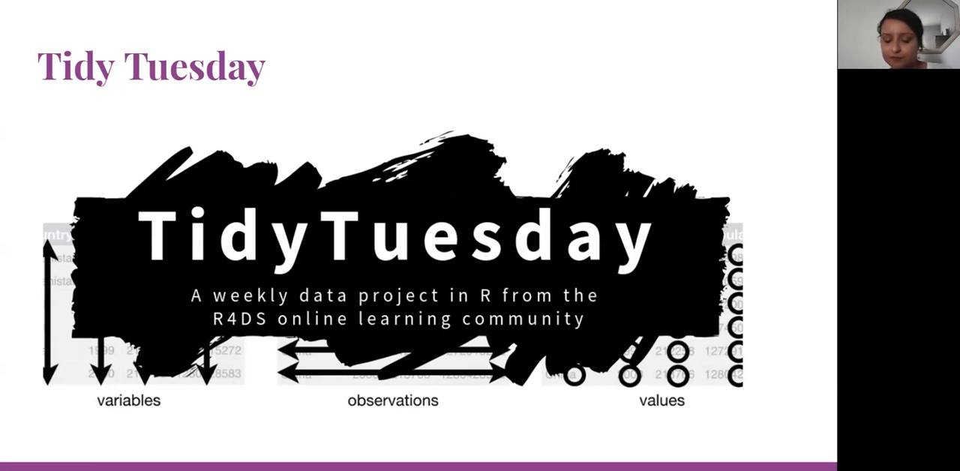
# - Advance from the Tidy Tuesday banner to the managers' salary distribution chart slide
pyautogui.press('right')
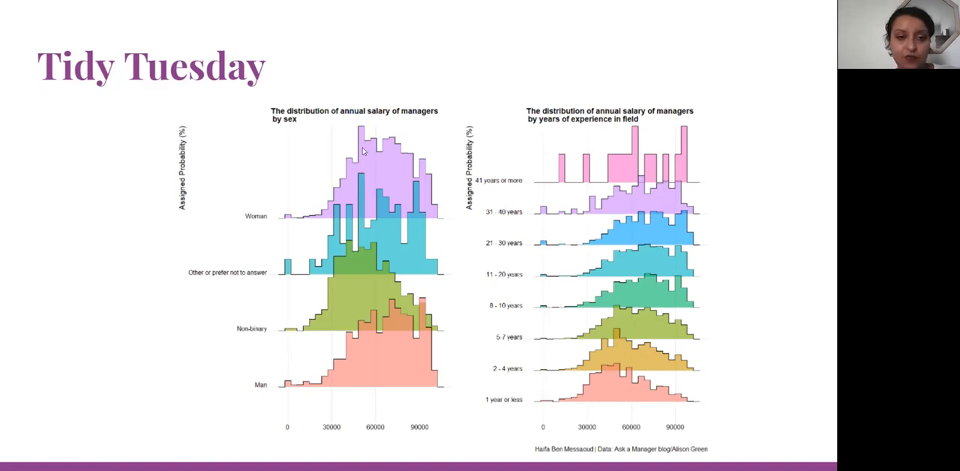
pyautogui.moveTo(374, 224)
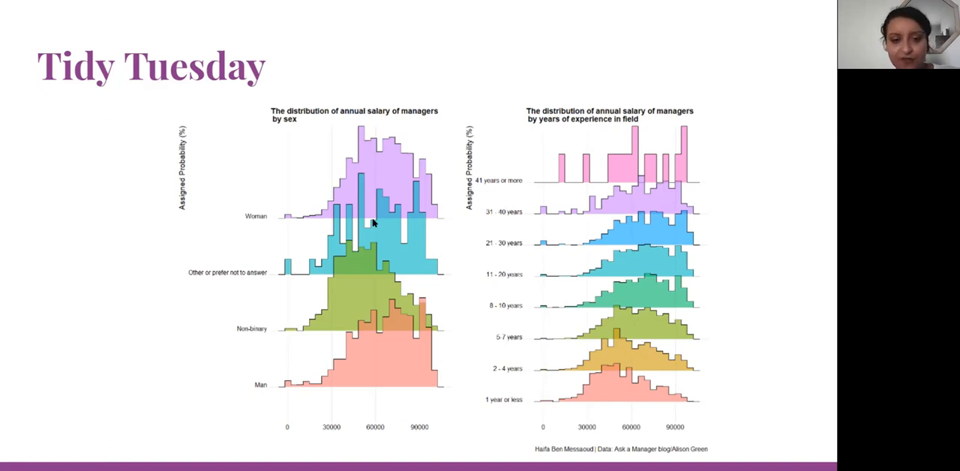
pyautogui.moveTo(368, 184)
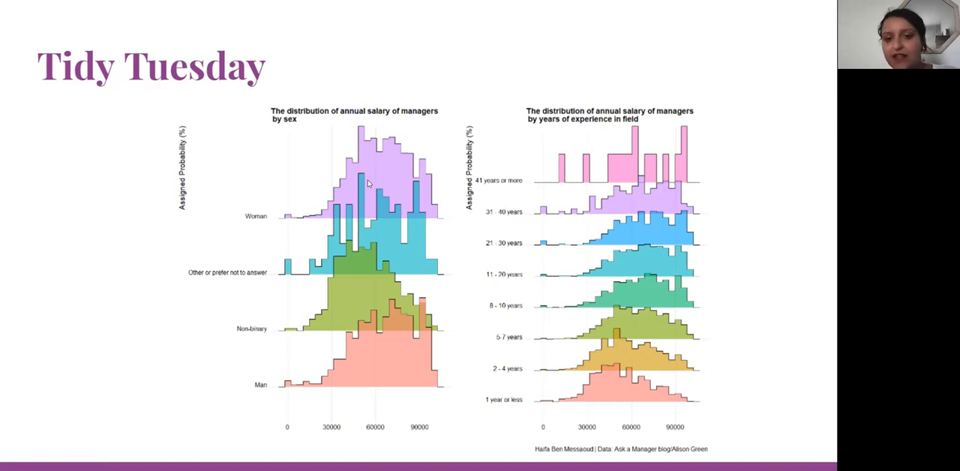
pyautogui.moveTo(531, 162)
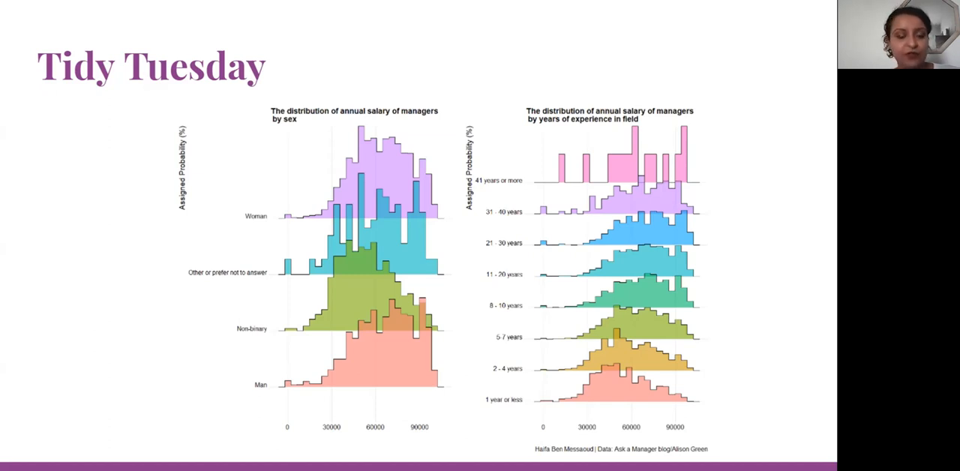
pyautogui.moveTo(428, 204)
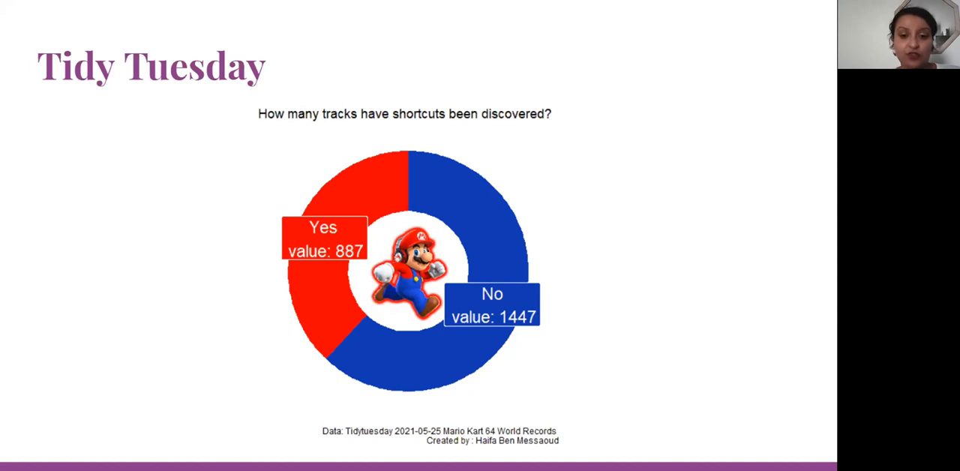
pyautogui.moveTo(378, 203)
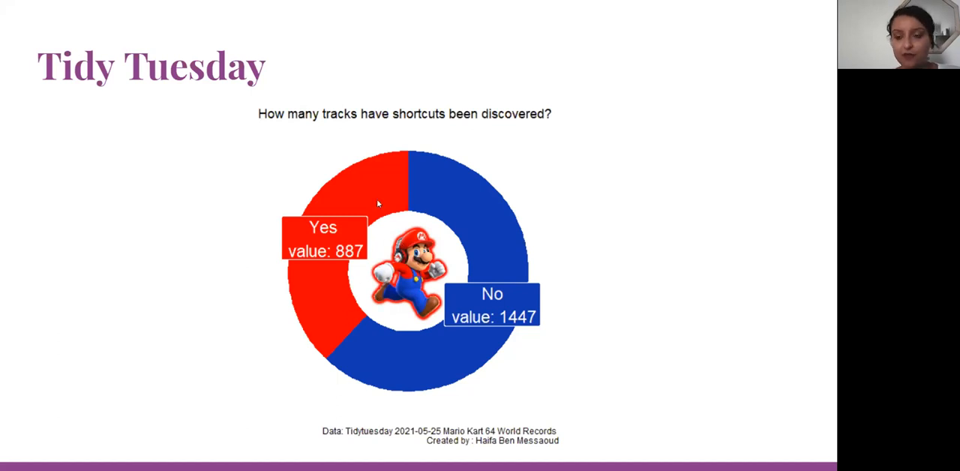
pyautogui.moveTo(357, 293)
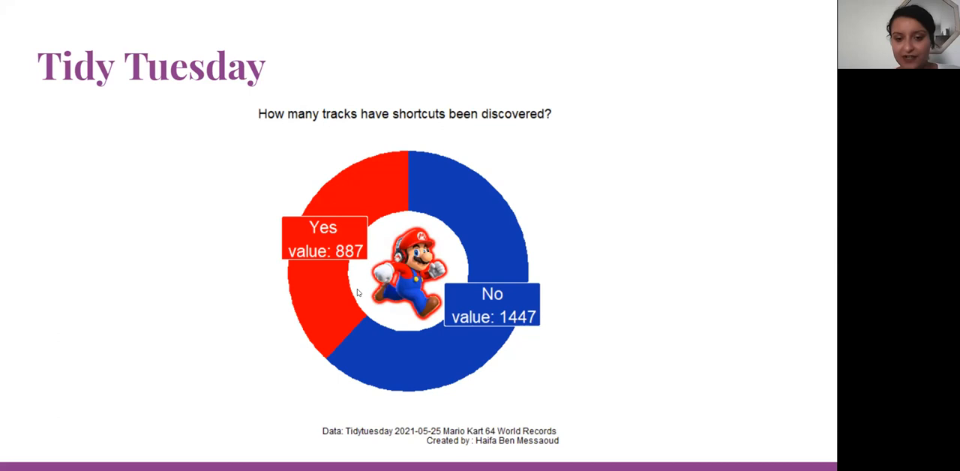
pyautogui.moveTo(414, 291)
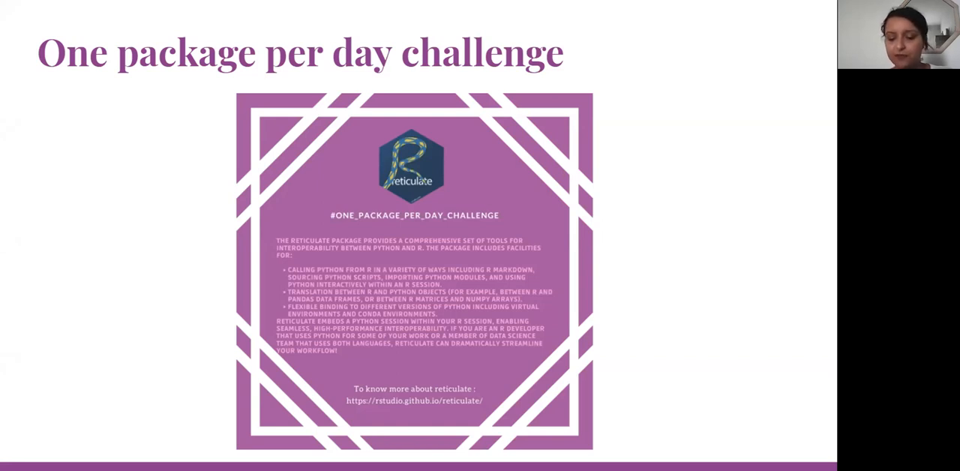
# - Advance to the final Questions slide for the Q&A
pyautogui.press('Right')
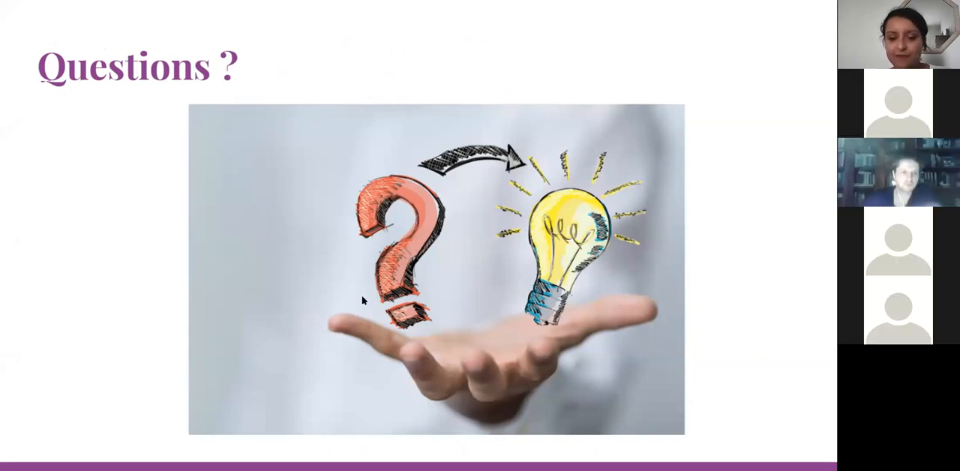
pyautogui.moveTo(345, 300)
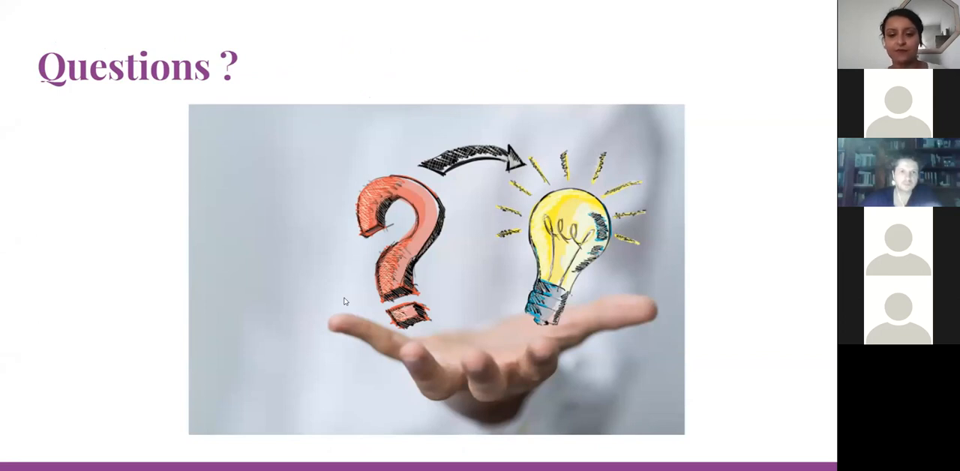